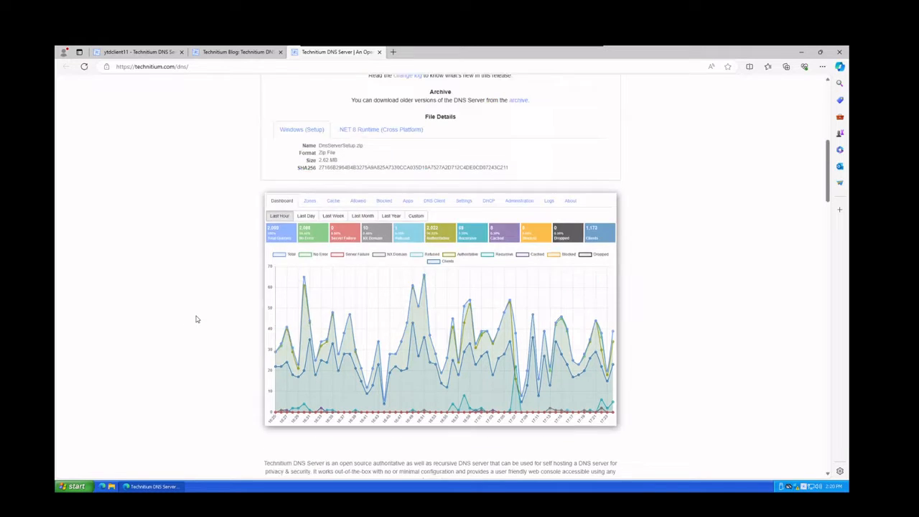
{"action": "scroll", "scroll_direction": "up", "scroll_amount": 3}
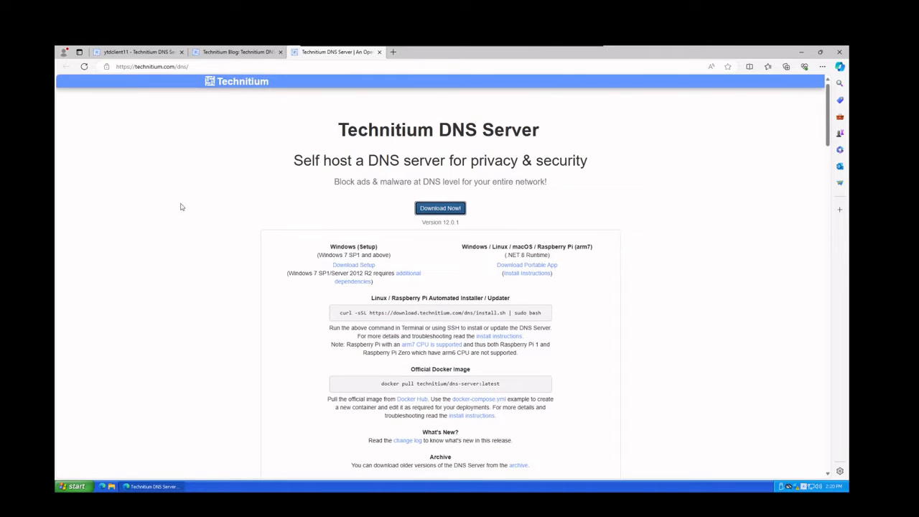
{"action": "mouse_move", "coordinate": [354, 262]}
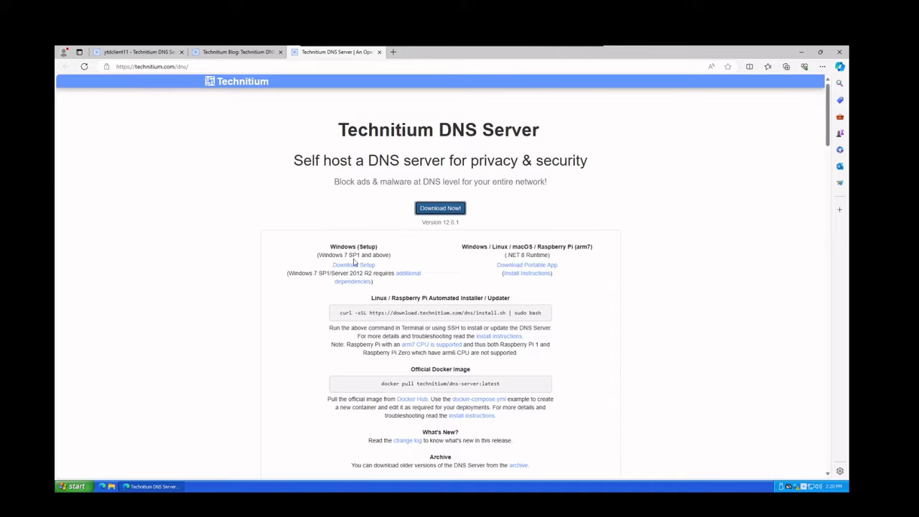
{"action": "scroll", "scroll_direction": "down", "scroll_amount": 3}
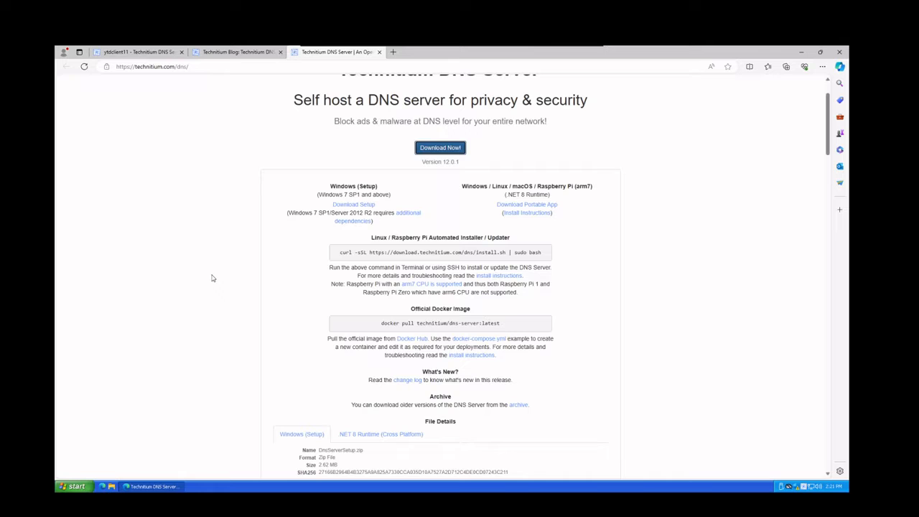
{"action": "mouse_move", "coordinate": [219, 262]}
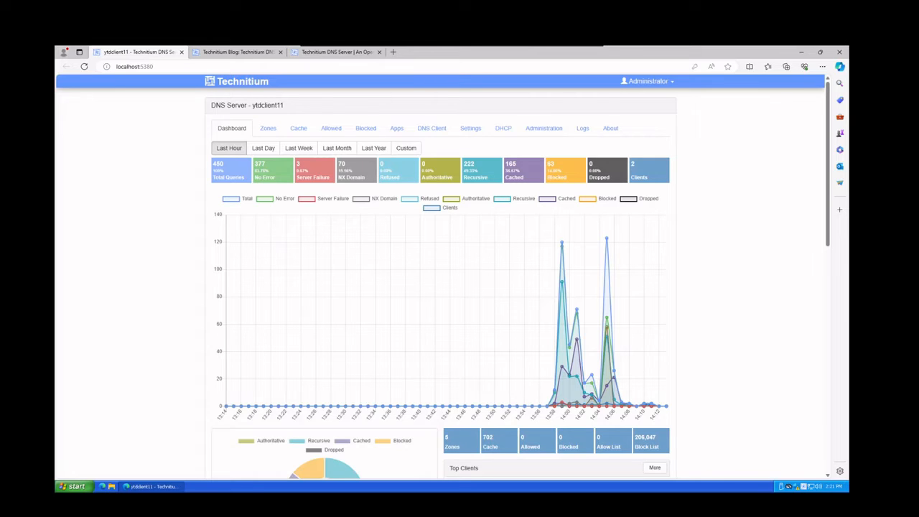
{"action": "mouse_move", "coordinate": [801, 482]}
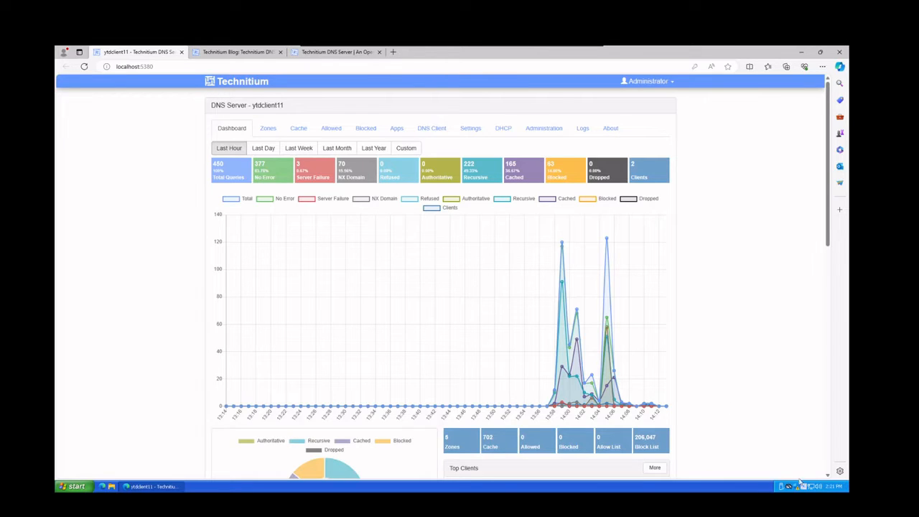
{"action": "mouse_move", "coordinate": [801, 487]}
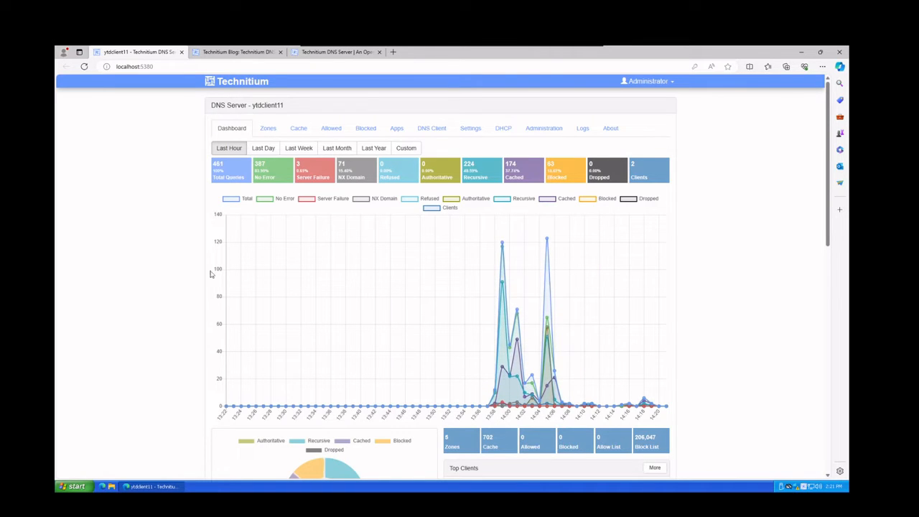
{"action": "mouse_move", "coordinate": [105, 159]}
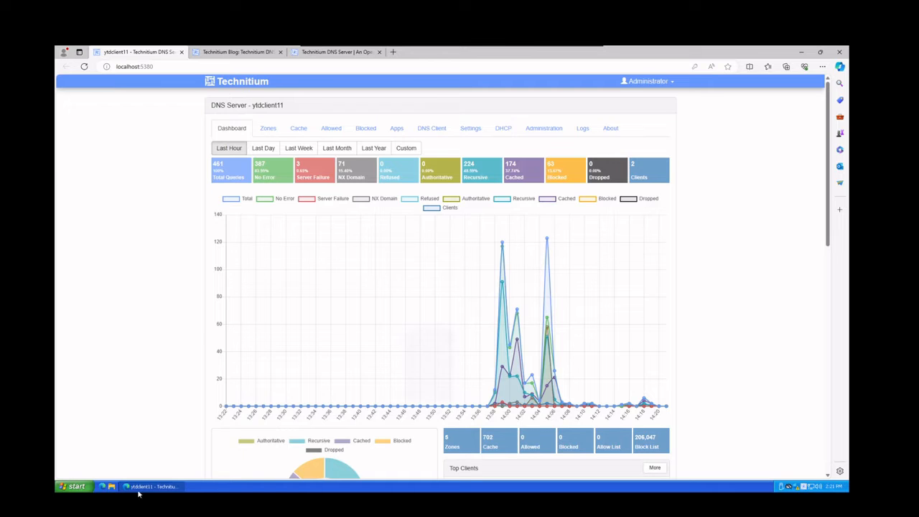
{"action": "left_click", "coordinate": [74, 487]}
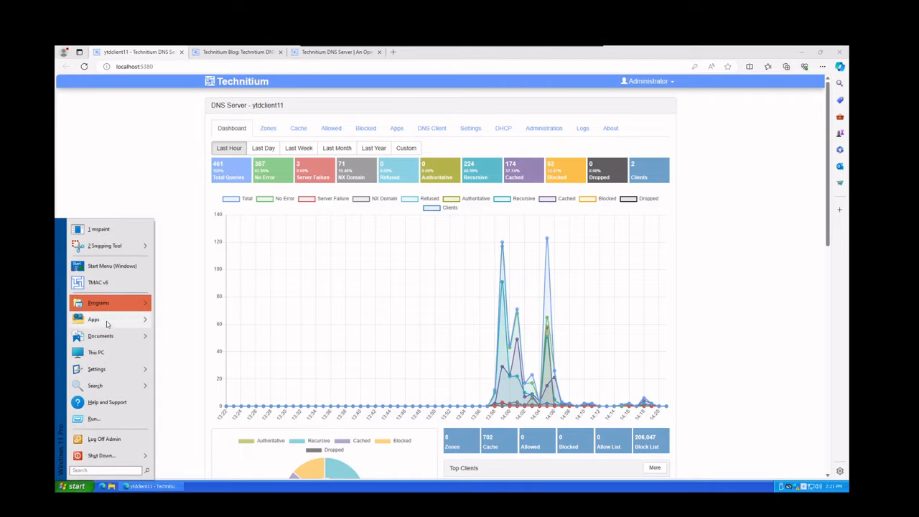
{"action": "mouse_move", "coordinate": [98, 282]}
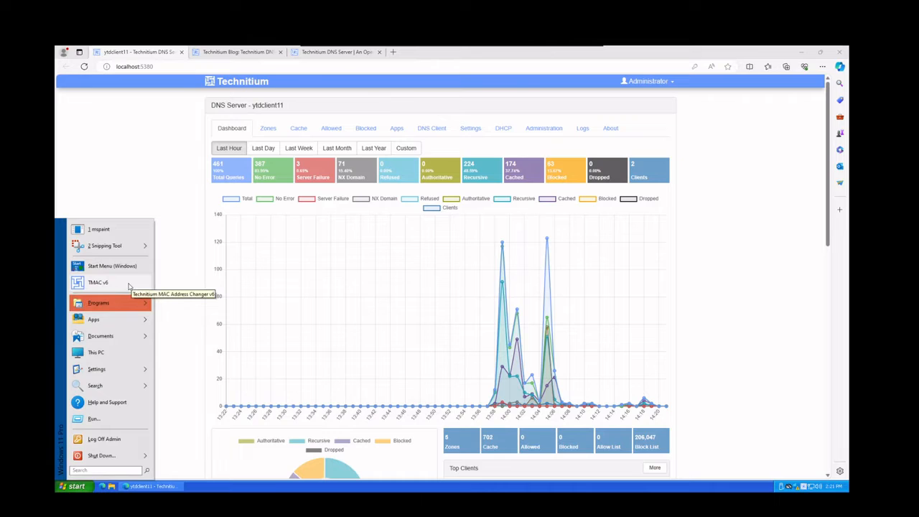
{"action": "left_click", "coordinate": [134, 165]}
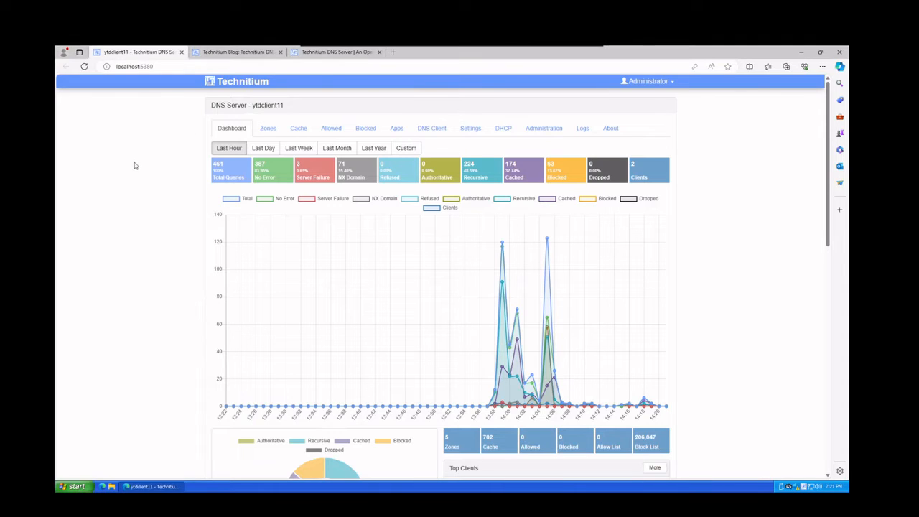
{"action": "mouse_move", "coordinate": [138, 275]}
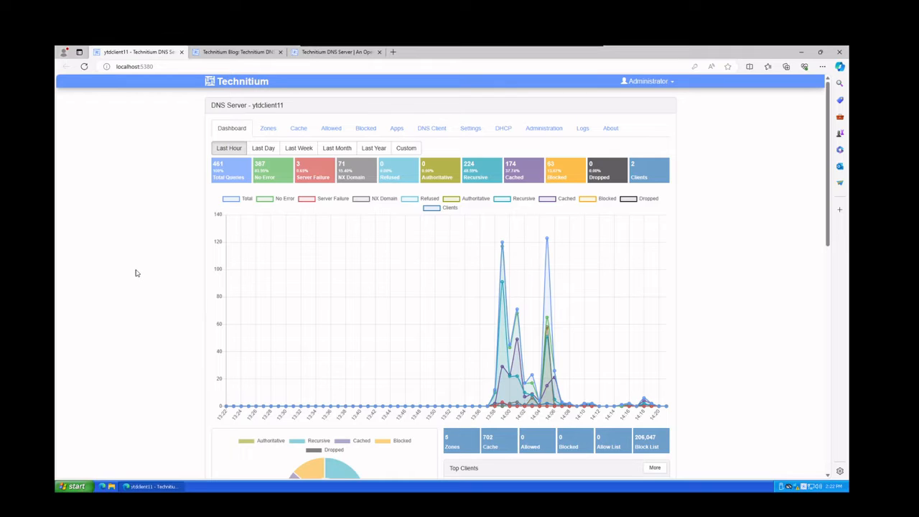
{"action": "mouse_move", "coordinate": [147, 137]}
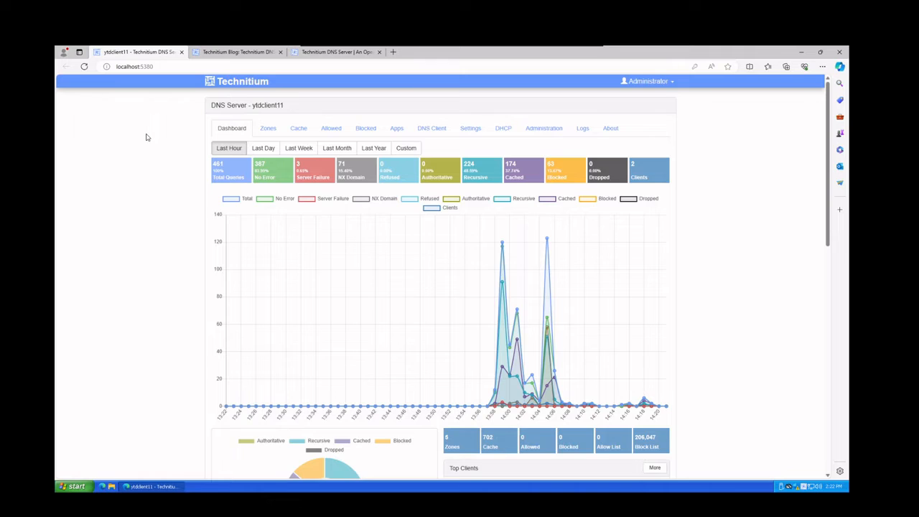
{"action": "mouse_move", "coordinate": [160, 120]}
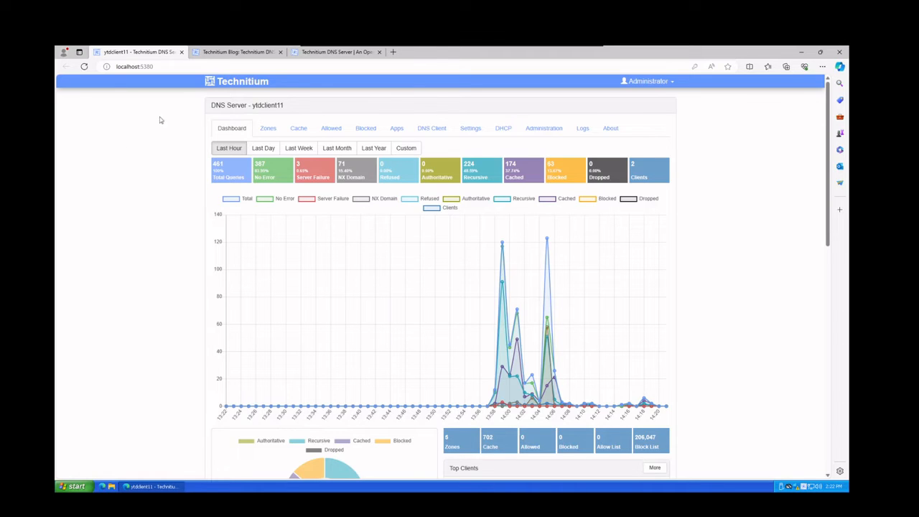
{"action": "mouse_move", "coordinate": [596, 335]}
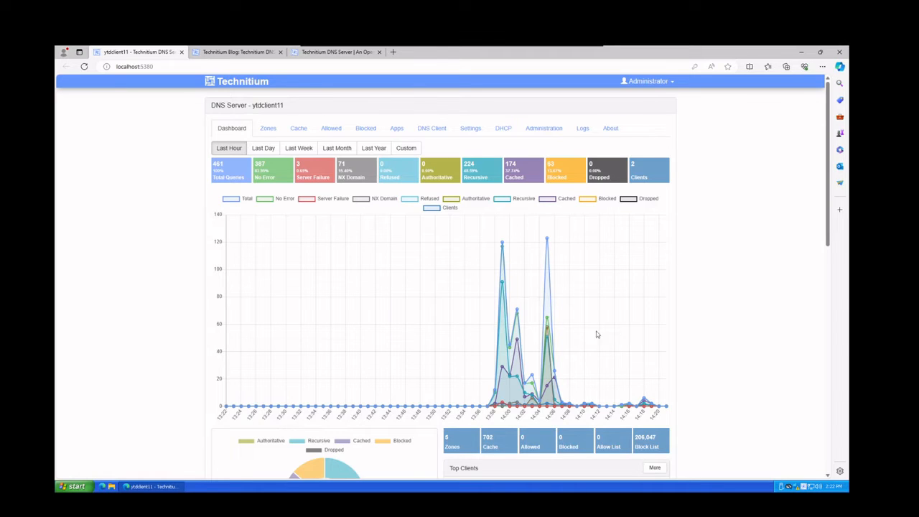
{"action": "mouse_move", "coordinate": [710, 272]}
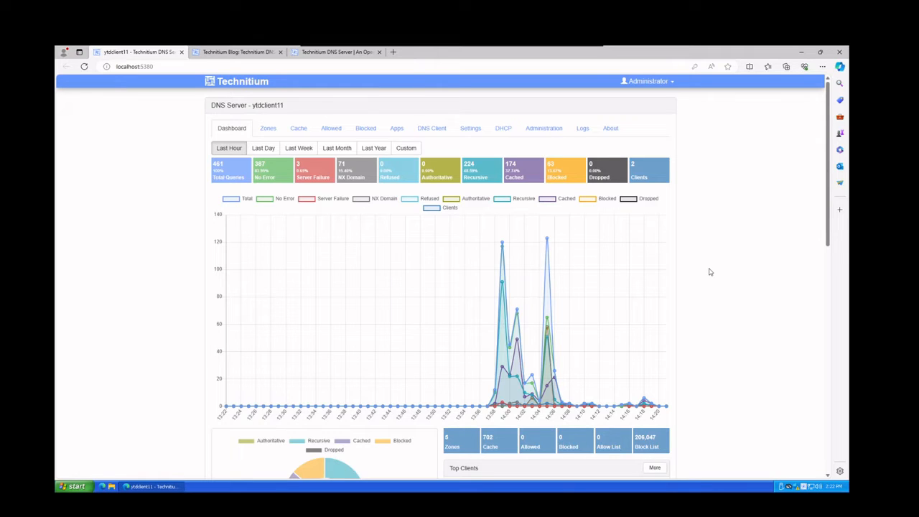
{"action": "mouse_move", "coordinate": [699, 367]}
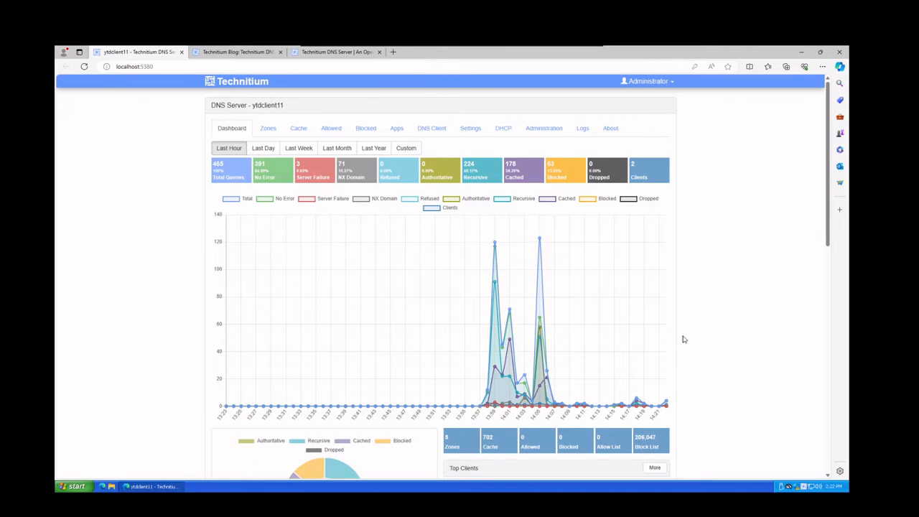
{"action": "mouse_move", "coordinate": [164, 286]}
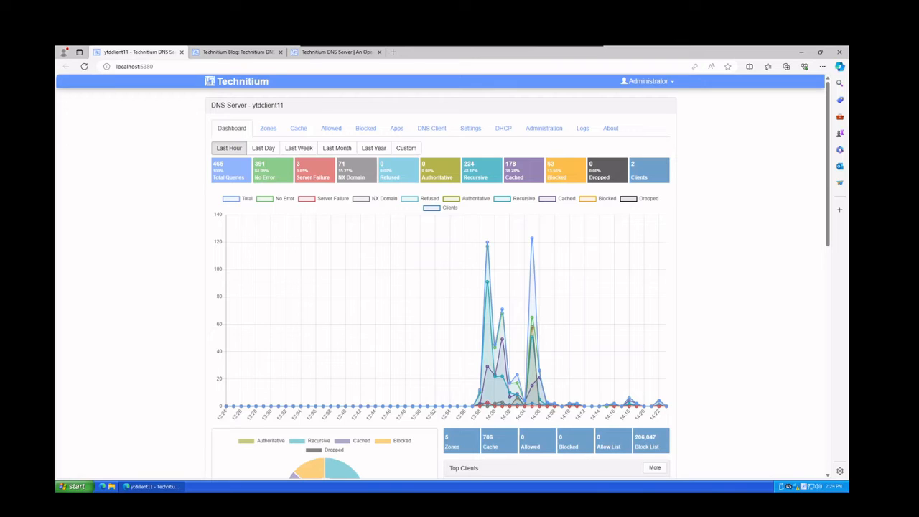
{"action": "mouse_move", "coordinate": [164, 142]}
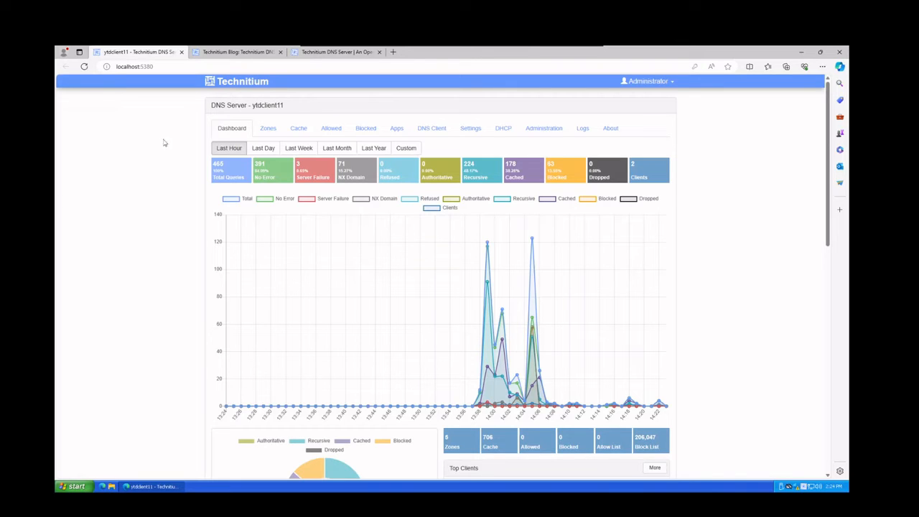
{"action": "left_click", "coordinate": [473, 128]}
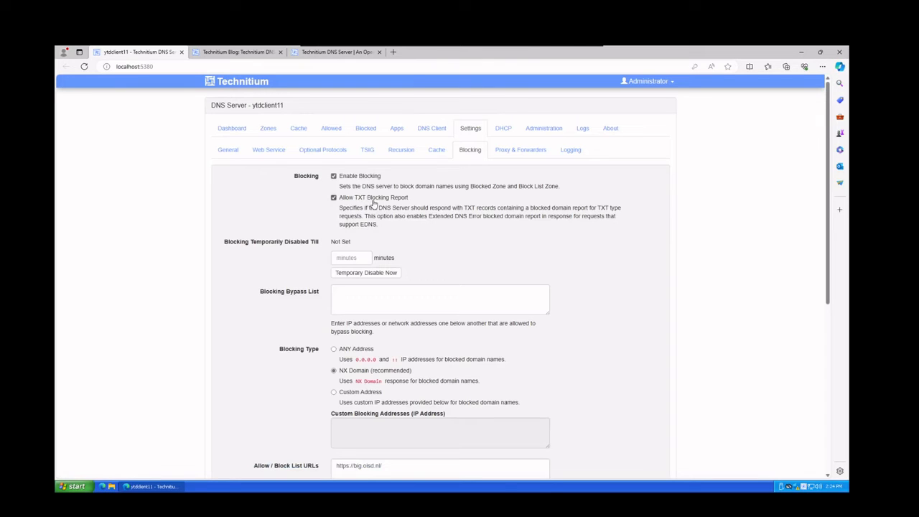
{"action": "mouse_move", "coordinate": [589, 305]}
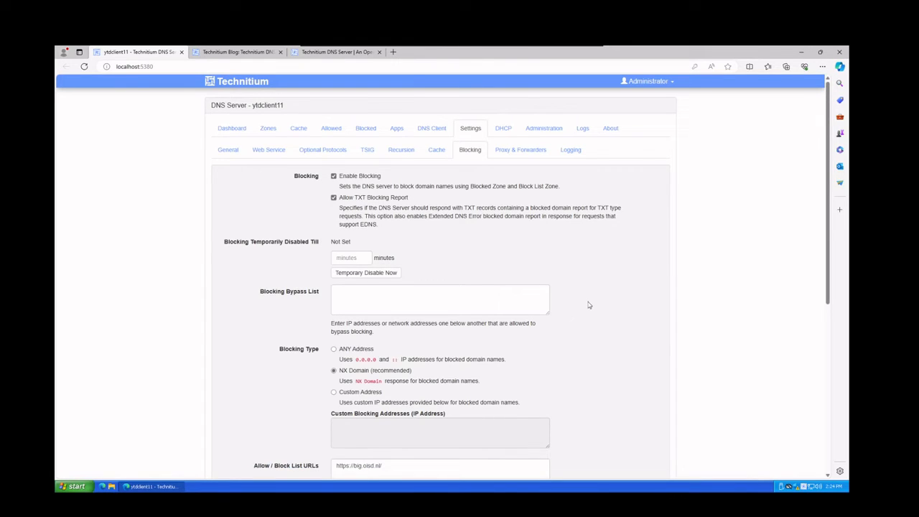
{"action": "scroll", "scroll_direction": "down", "scroll_amount": 3}
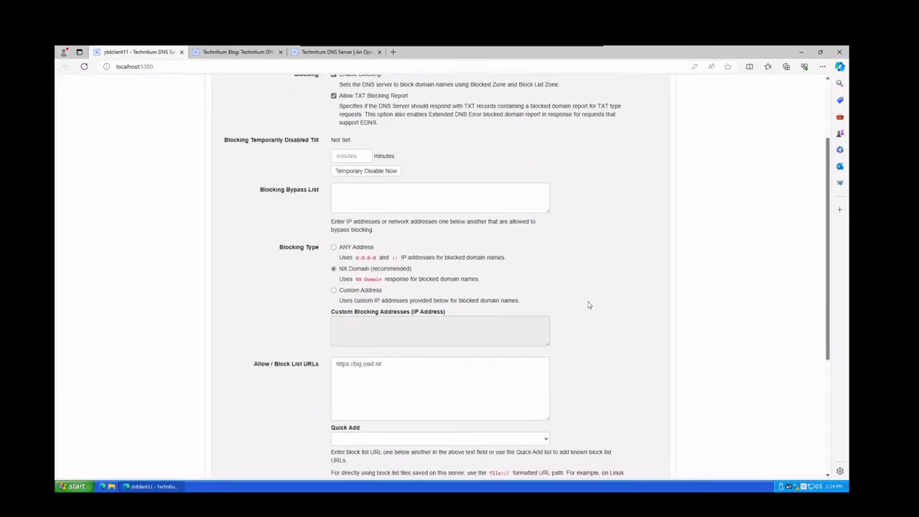
{"action": "scroll", "scroll_direction": "down", "scroll_amount": 3}
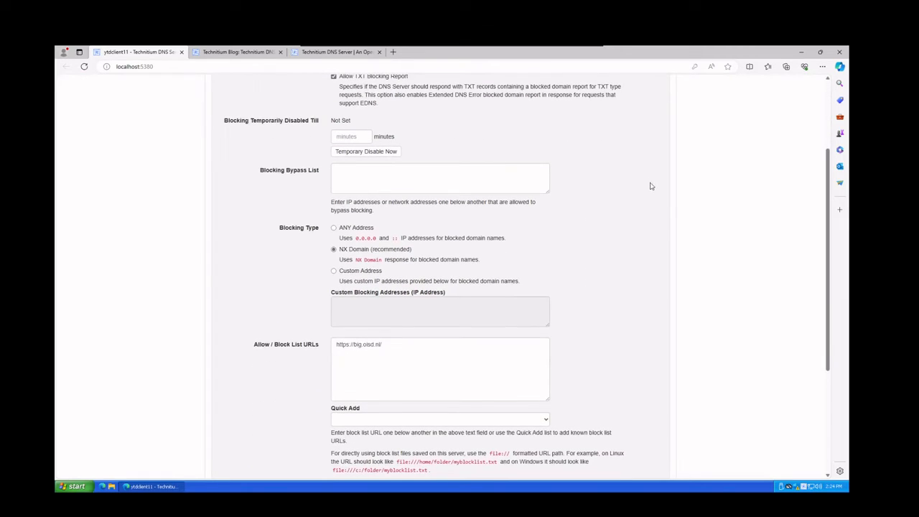
{"action": "mouse_move", "coordinate": [639, 205]}
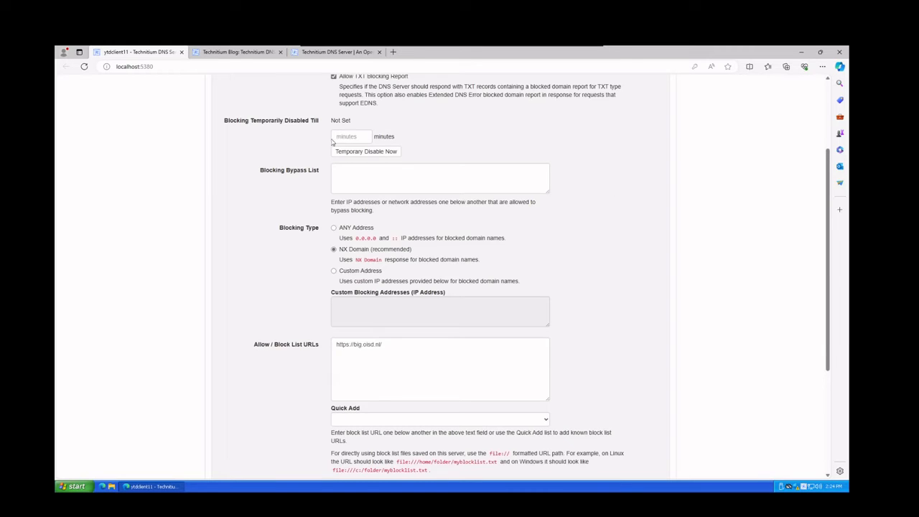
{"action": "mouse_move", "coordinate": [564, 230]}
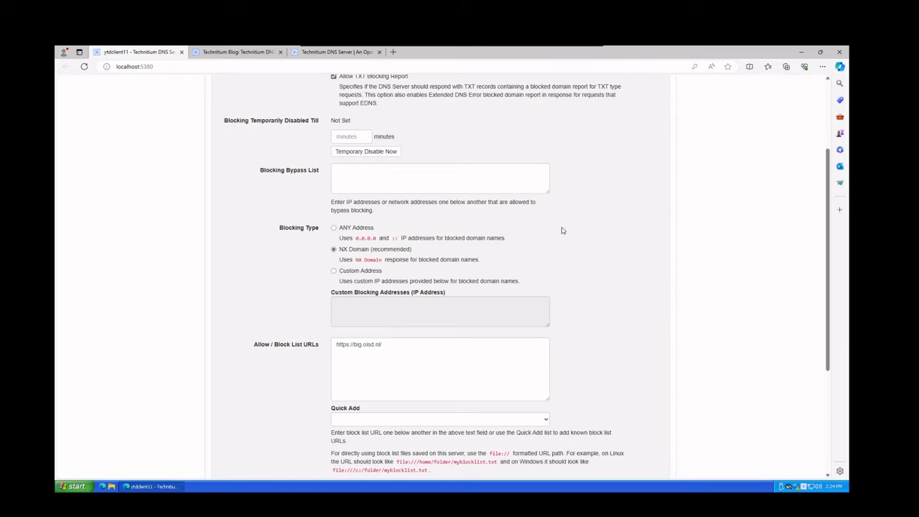
{"action": "left_click", "coordinate": [358, 177]}
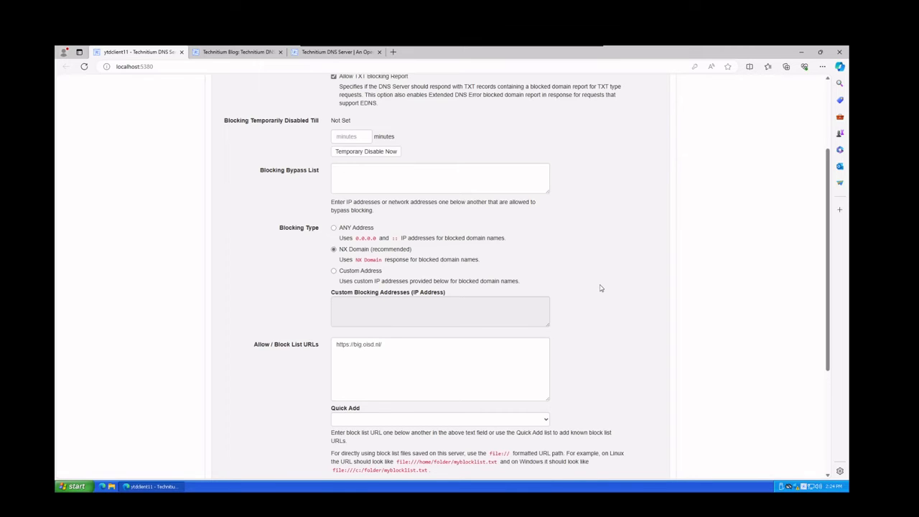
{"action": "scroll", "scroll_direction": "down", "scroll_amount": 3}
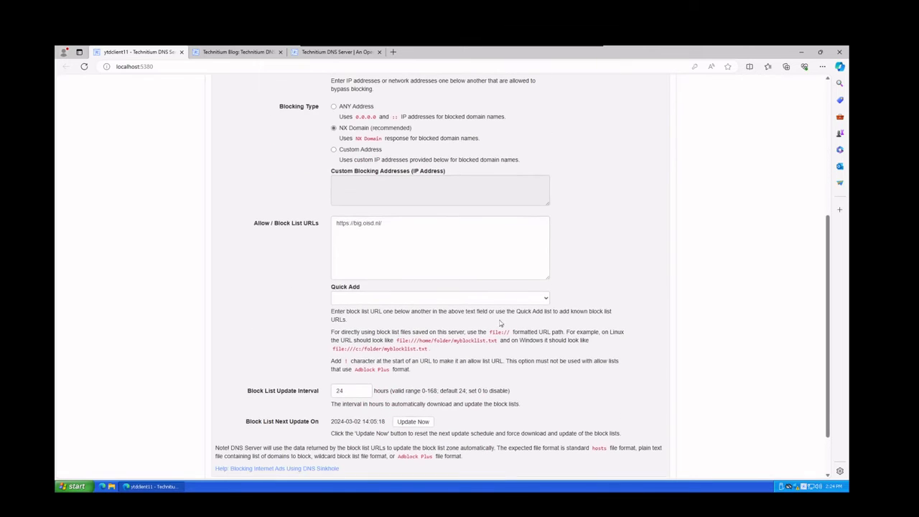
{"action": "mouse_move", "coordinate": [545, 286]}
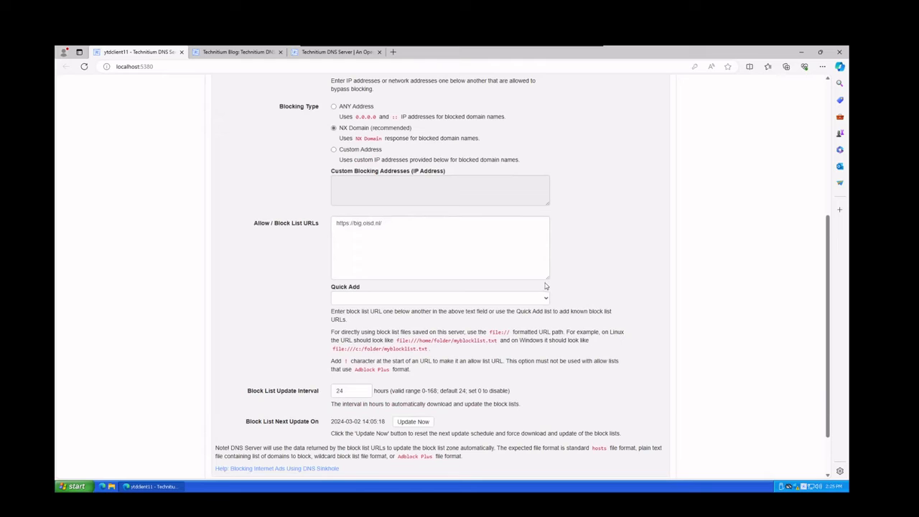
{"action": "left_click", "coordinate": [440, 298]}
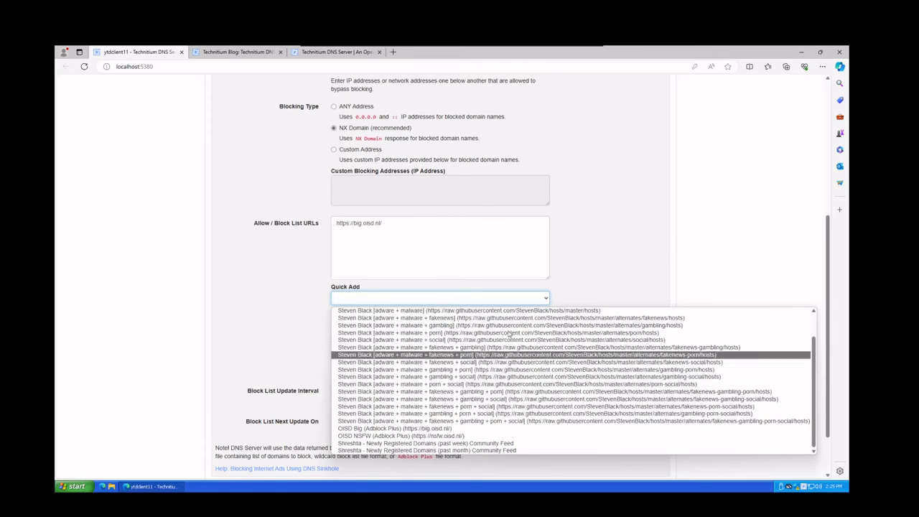
{"action": "mouse_move", "coordinate": [382, 431]}
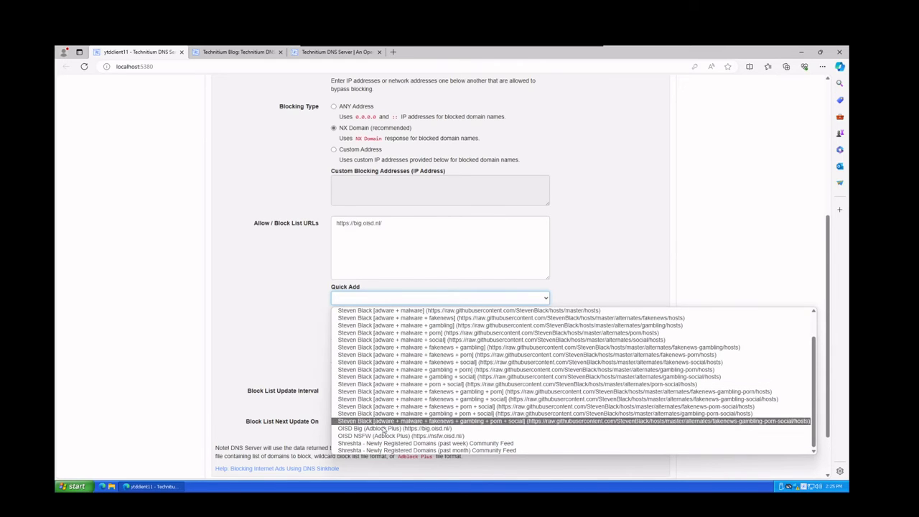
{"action": "mouse_move", "coordinate": [383, 428]}
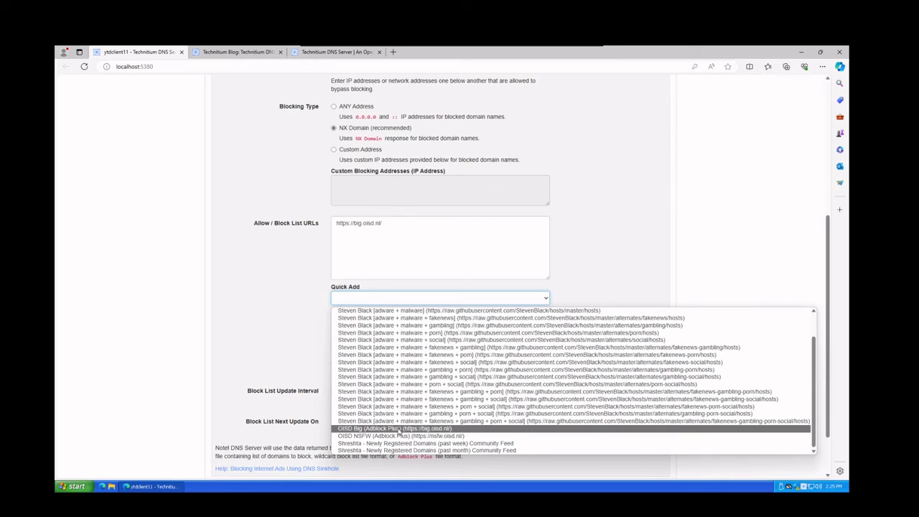
{"action": "left_click", "coordinate": [393, 428]}
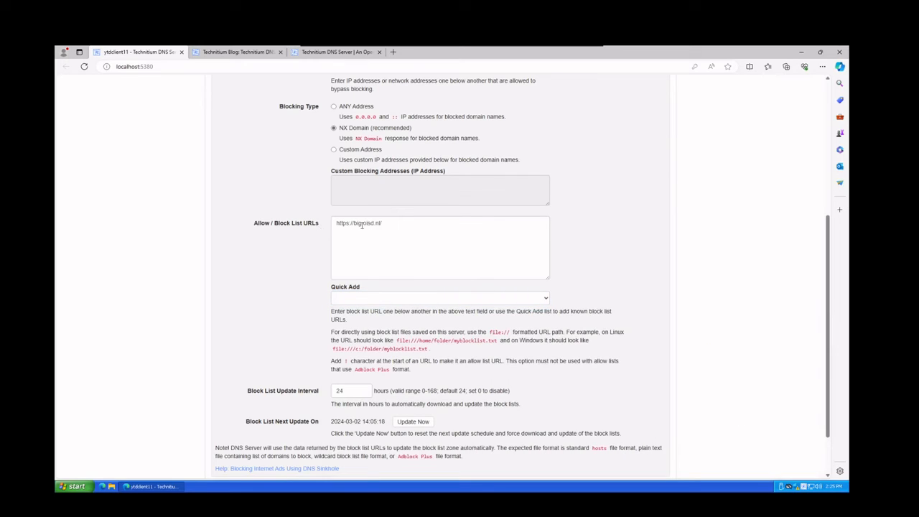
{"action": "scroll", "scroll_direction": "down", "scroll_amount": 3}
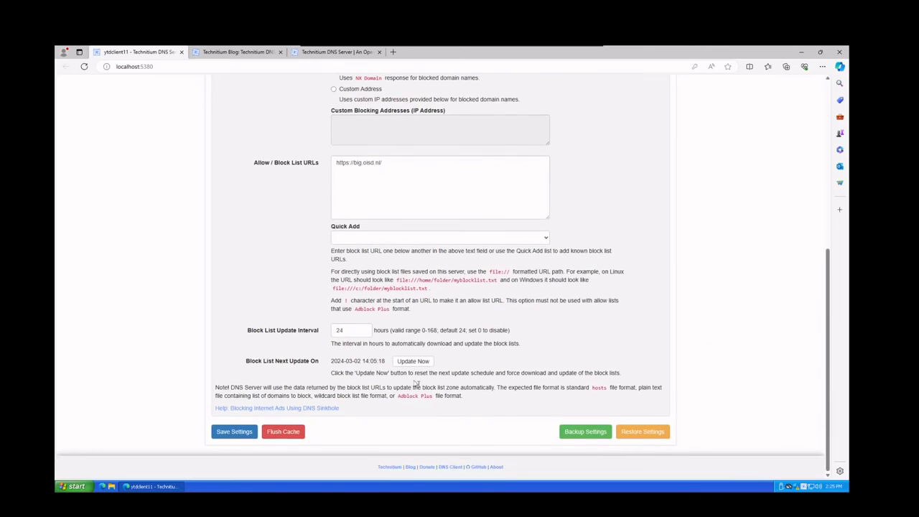
{"action": "mouse_move", "coordinate": [413, 361]}
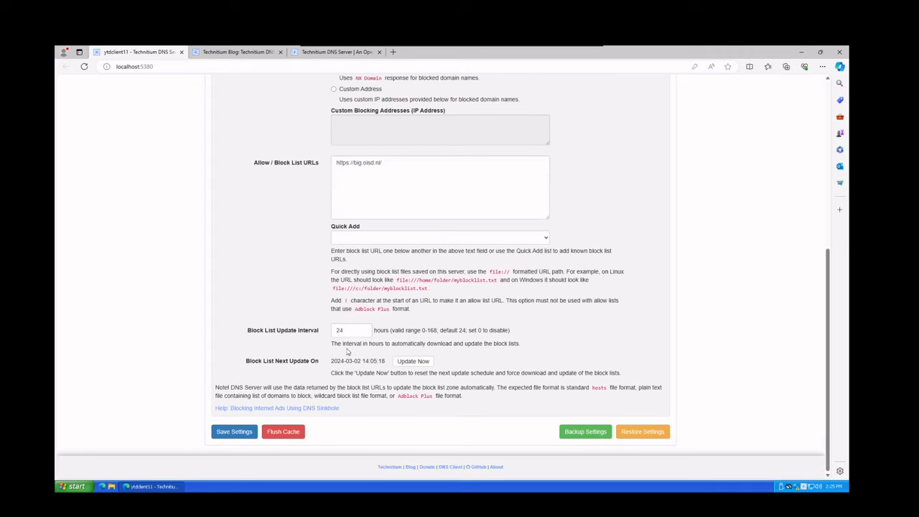
{"action": "mouse_move", "coordinate": [469, 369]}
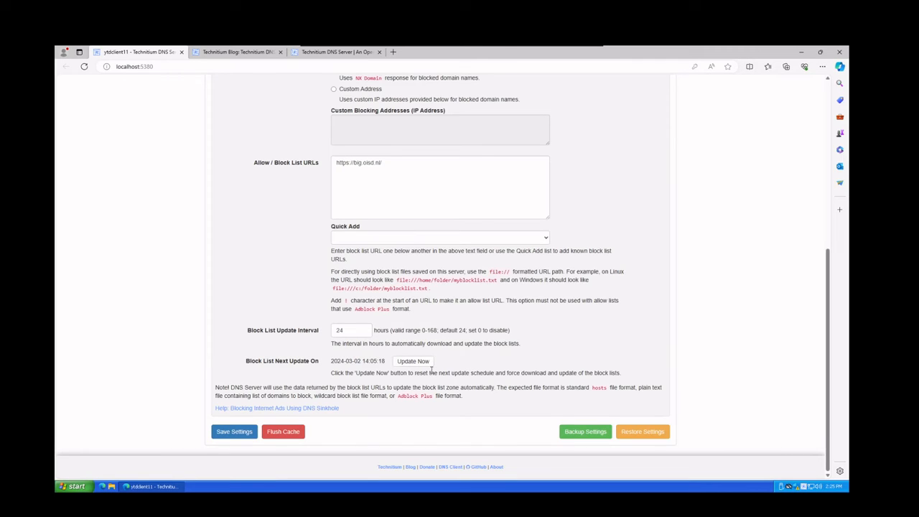
{"action": "mouse_move", "coordinate": [377, 339]}
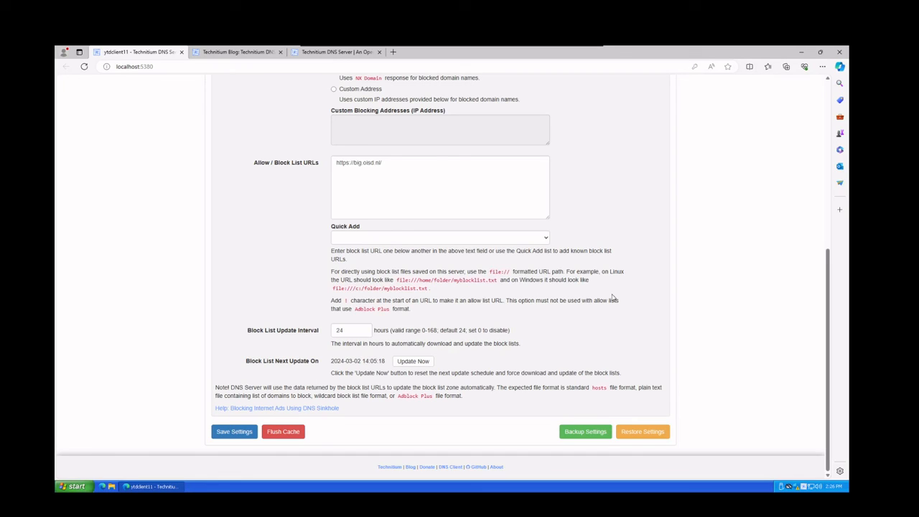
{"action": "mouse_move", "coordinate": [564, 316]}
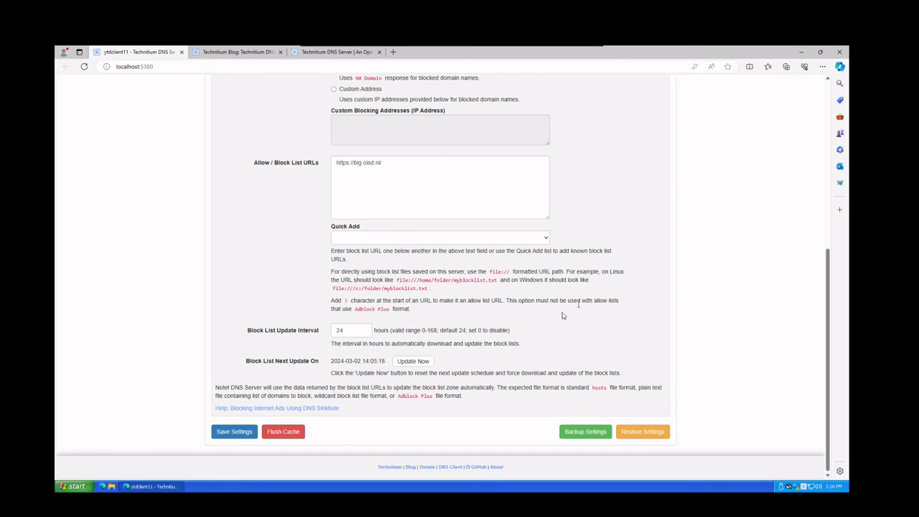
{"action": "mouse_move", "coordinate": [343, 405]}
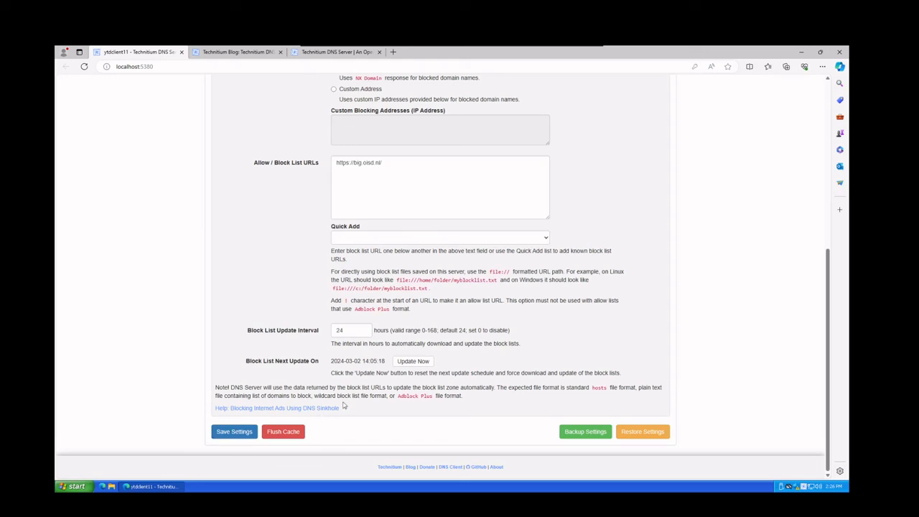
{"action": "mouse_move", "coordinate": [423, 357]}
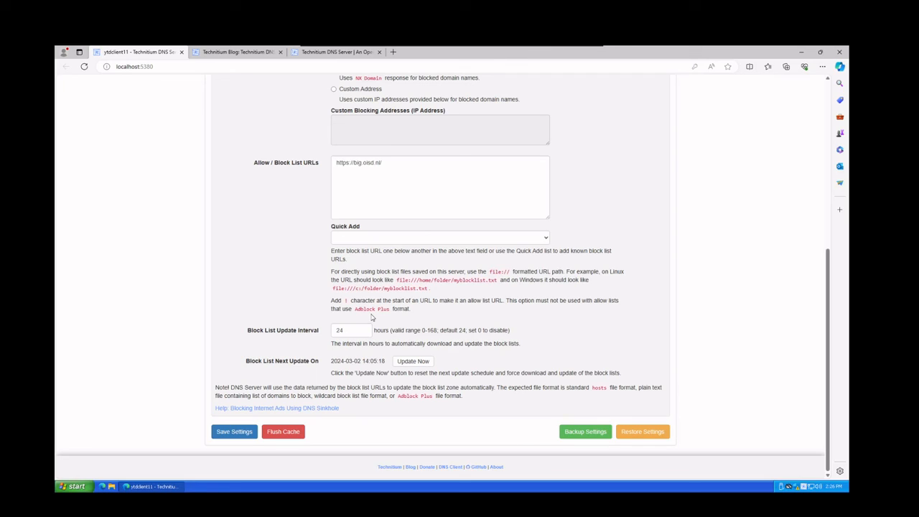
{"action": "mouse_move", "coordinate": [342, 320]}
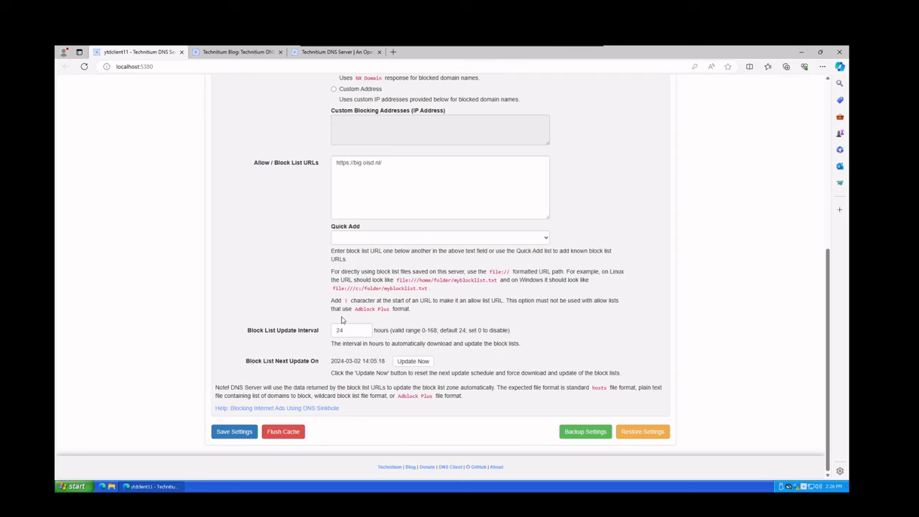
{"action": "mouse_move", "coordinate": [218, 301]}
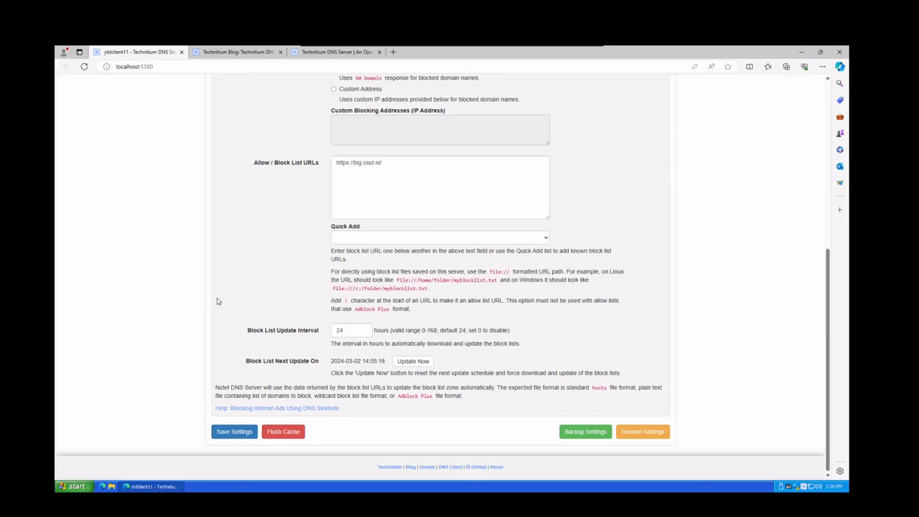